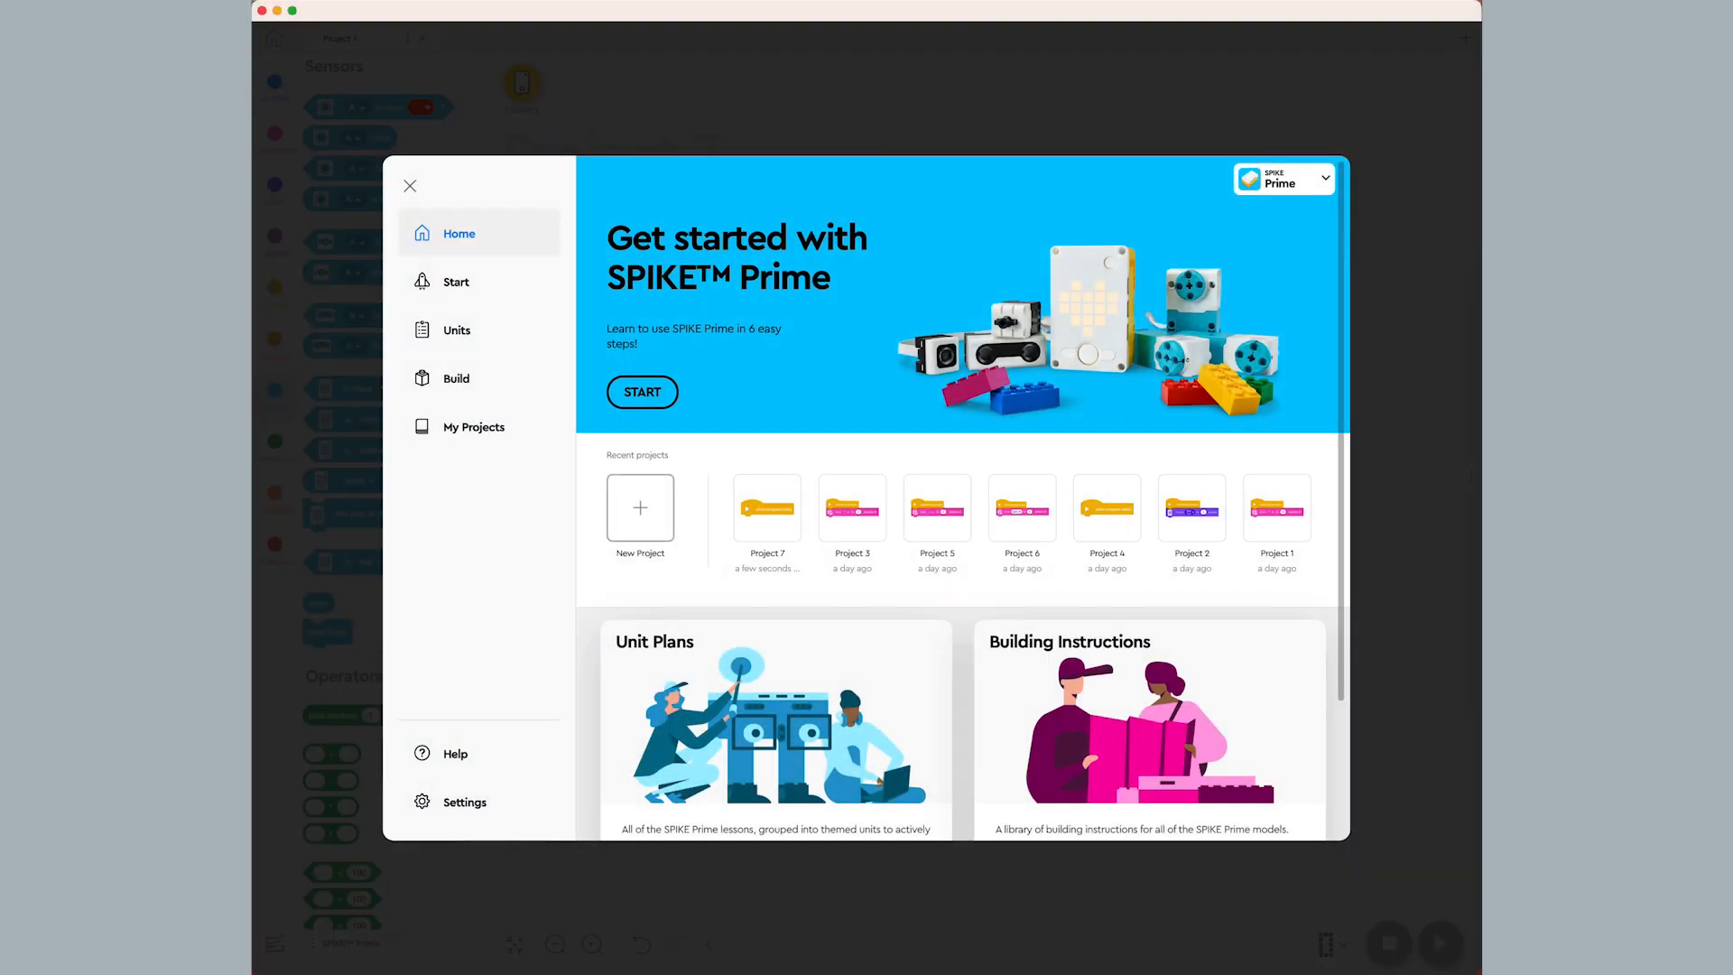
Start a new Word Blocks project, Project 8.
left_click(639, 507)
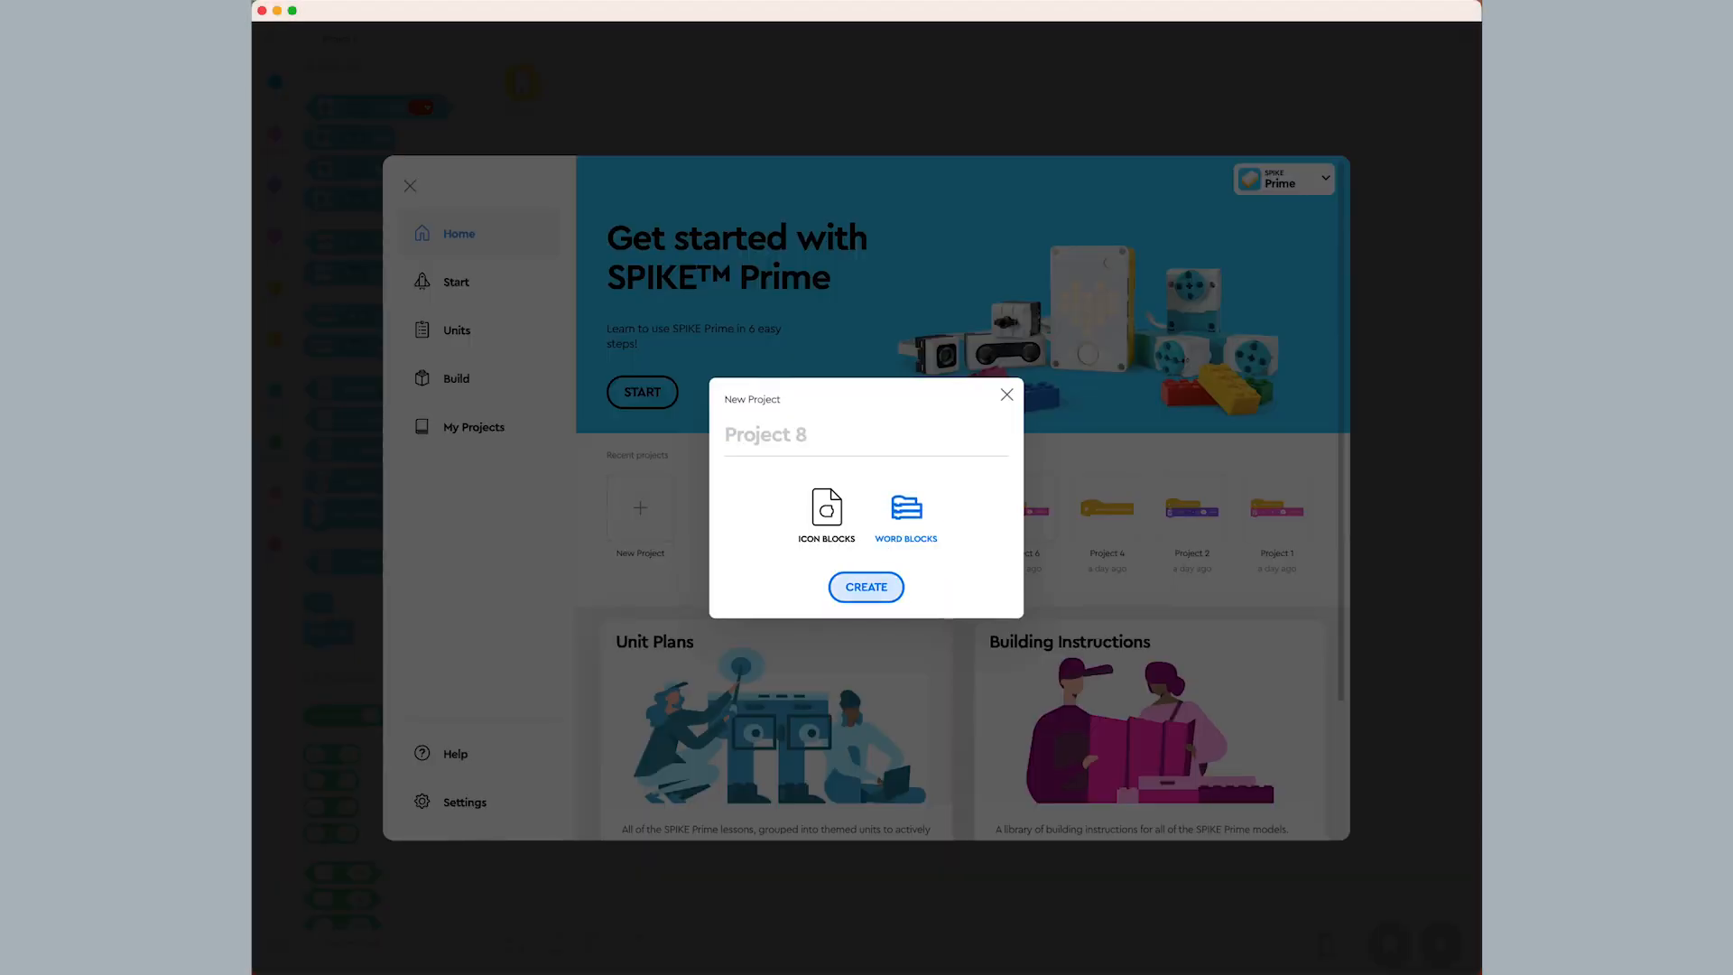
left_click(865, 587)
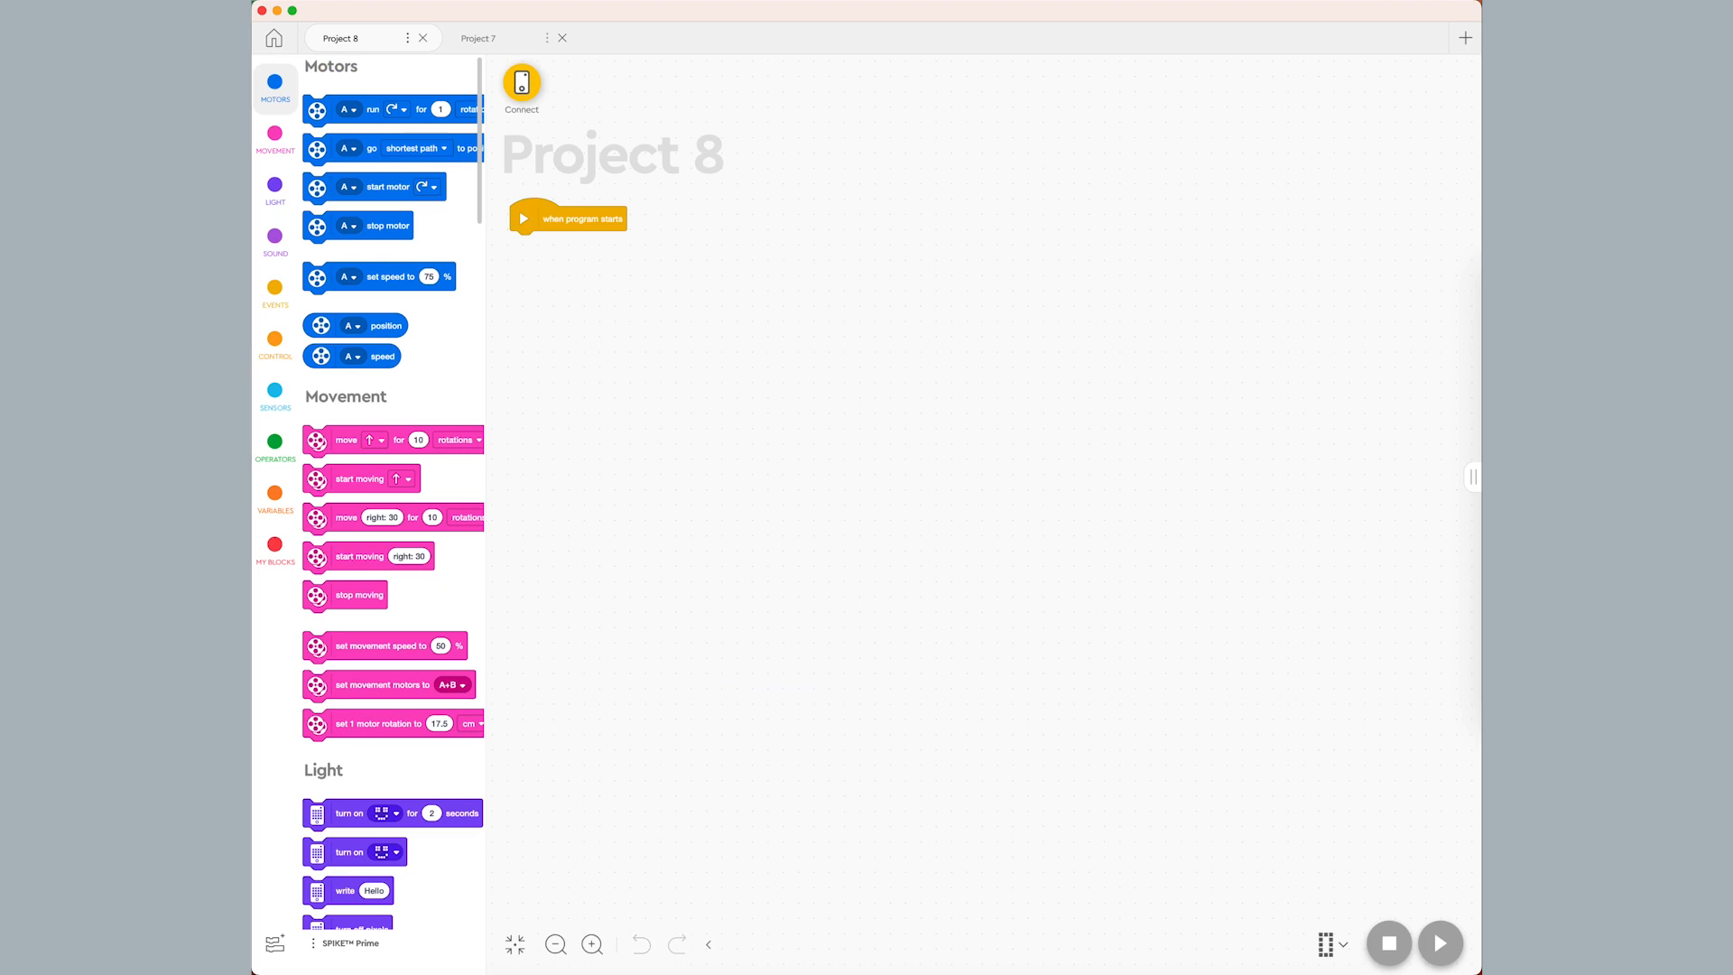
Add a 'wait until' block with a color-sensor 'is color' condition after program start.
left_click(275, 343)
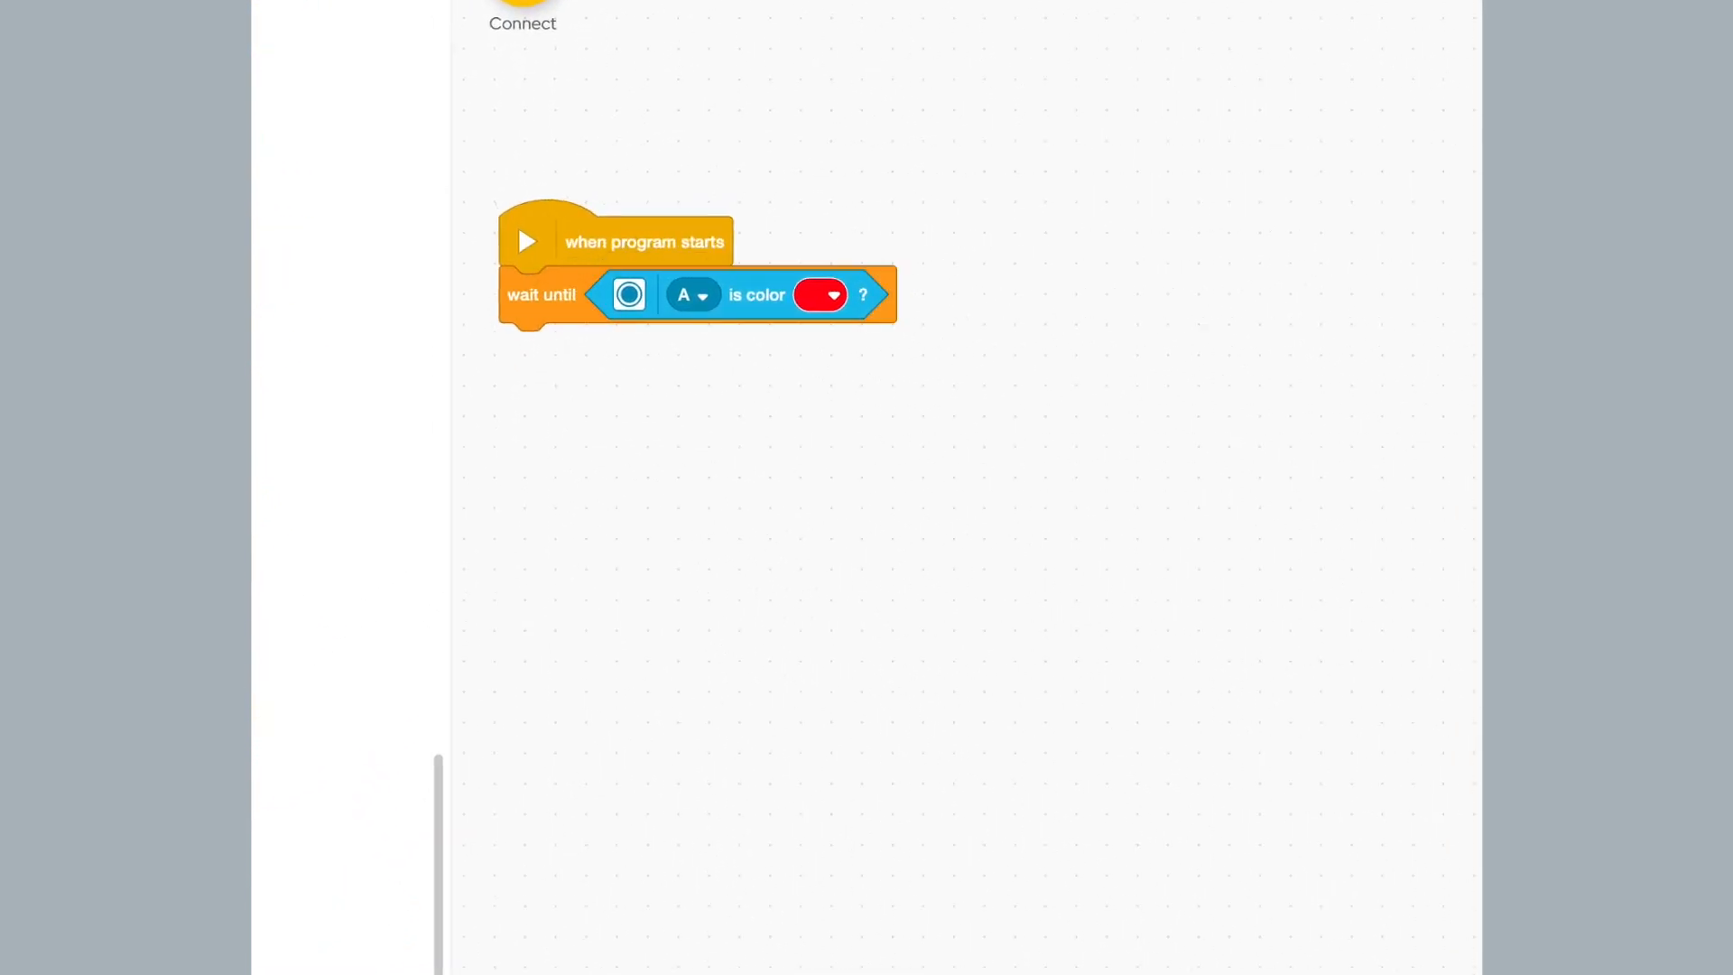
Change the wait condition to color sensor port F detecting green.
left_click(693, 295)
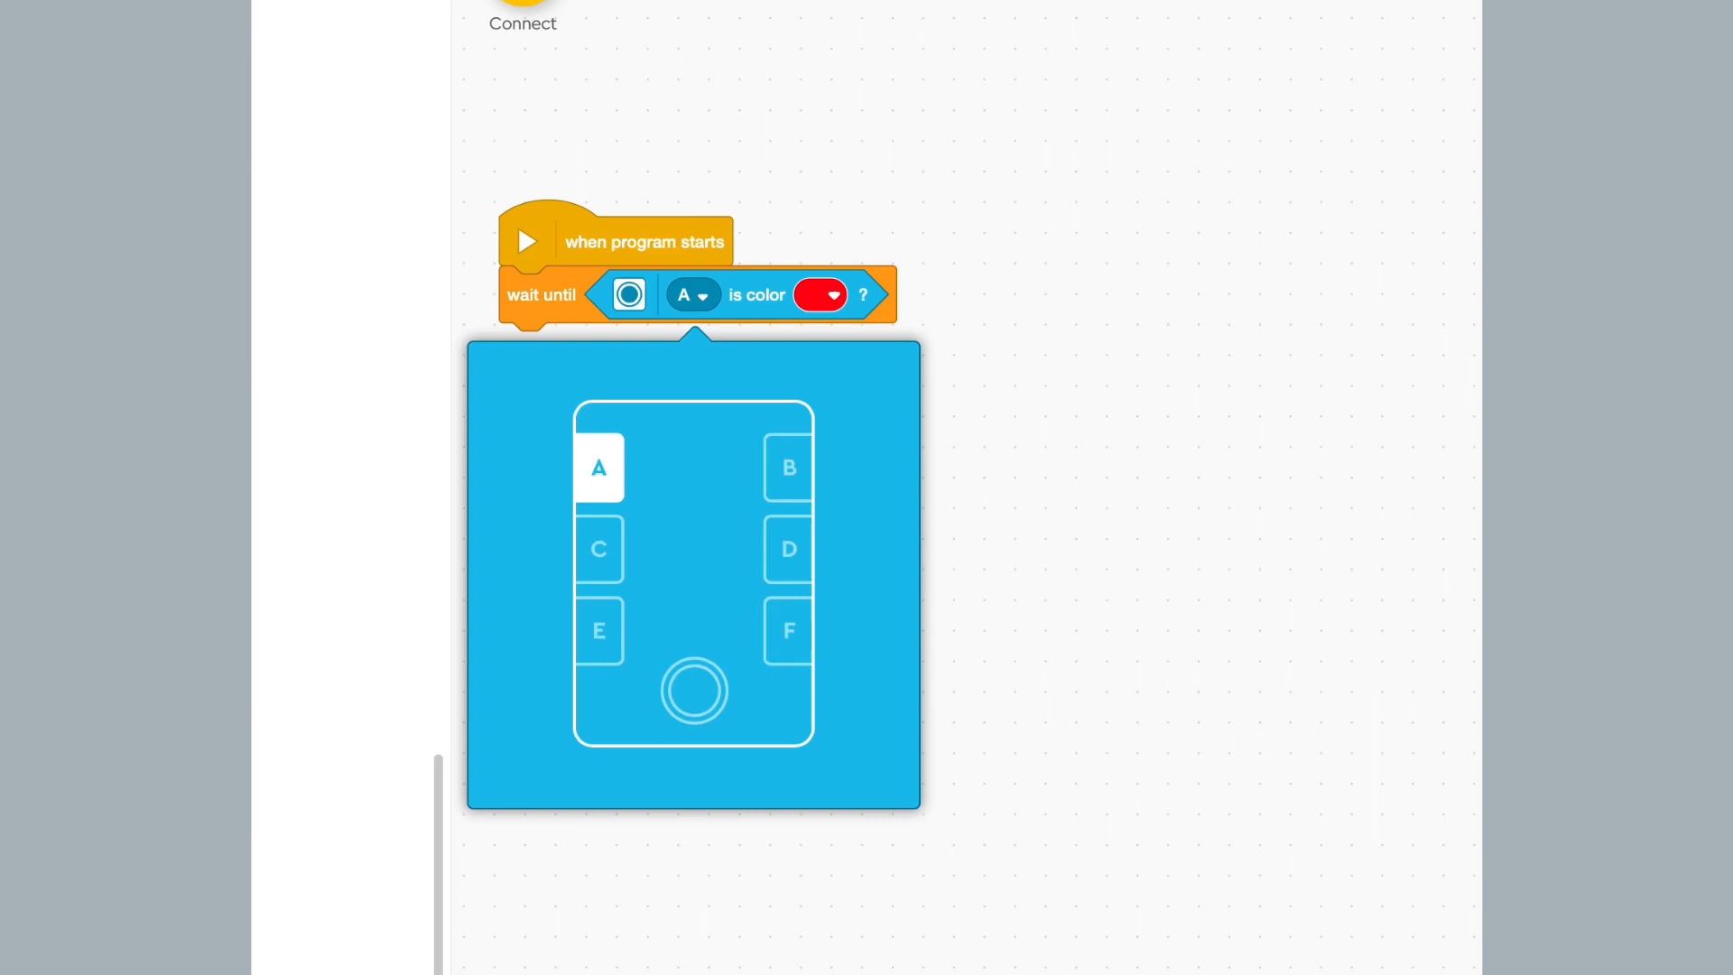
left_click(788, 630)
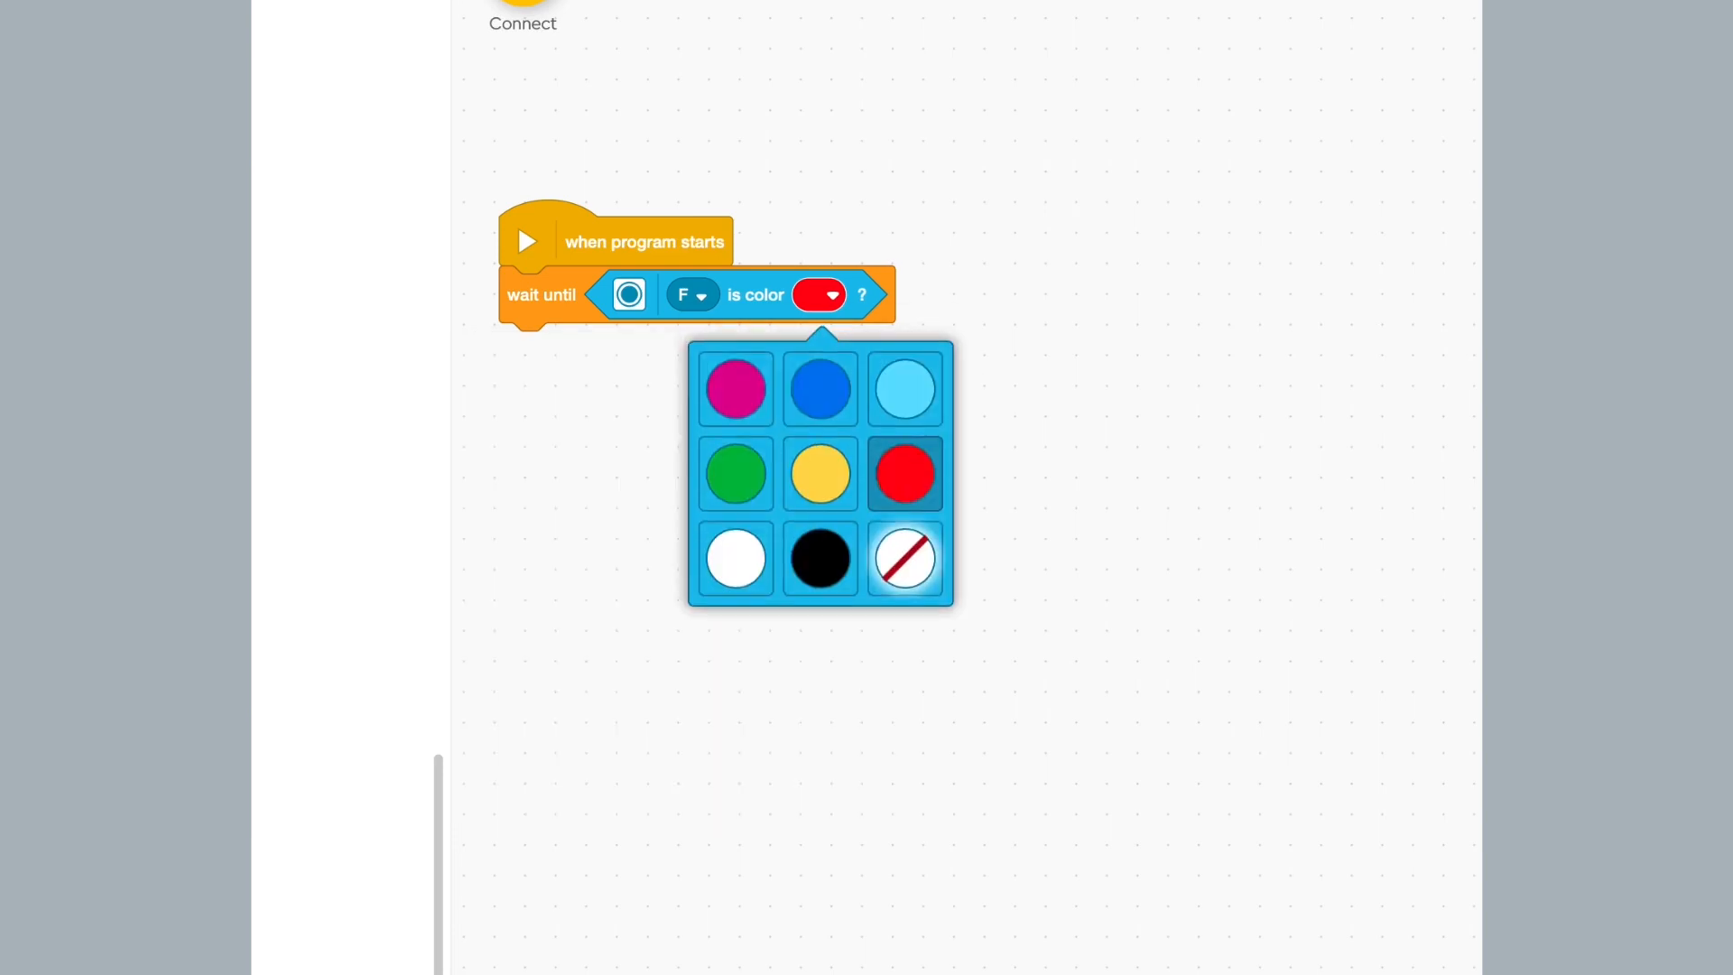
left_click(734, 473)
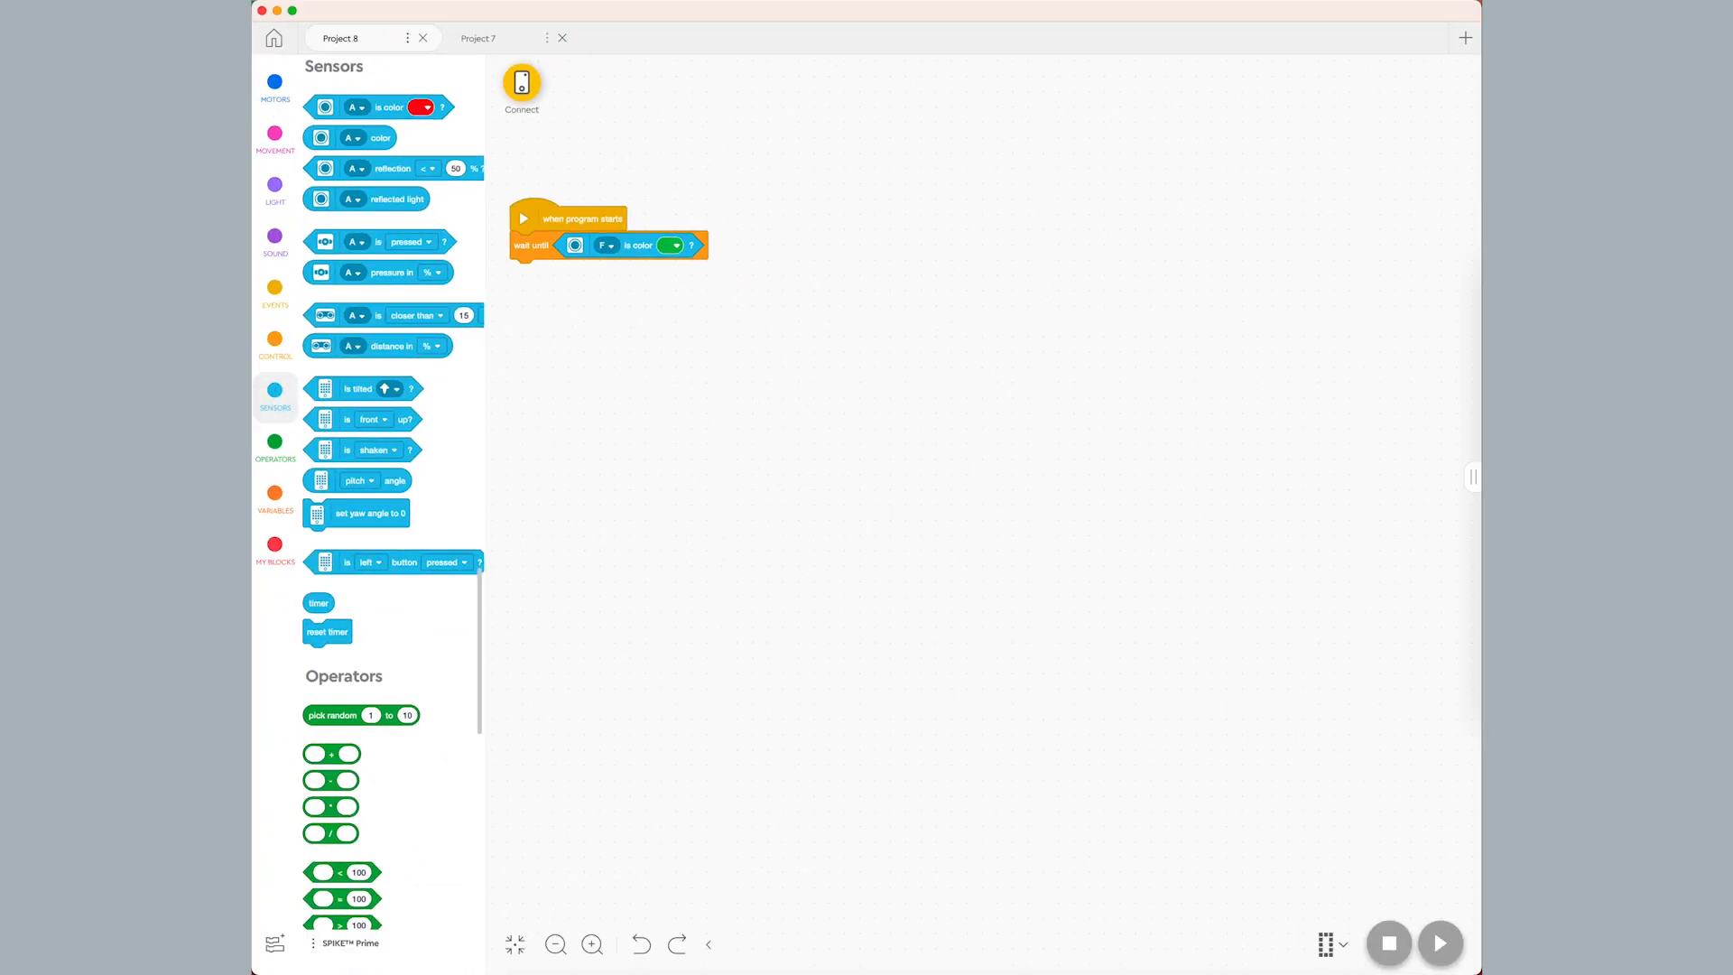
Add a Light 'turn on for 2 seconds' block below the wait until block.
left_click(275, 182)
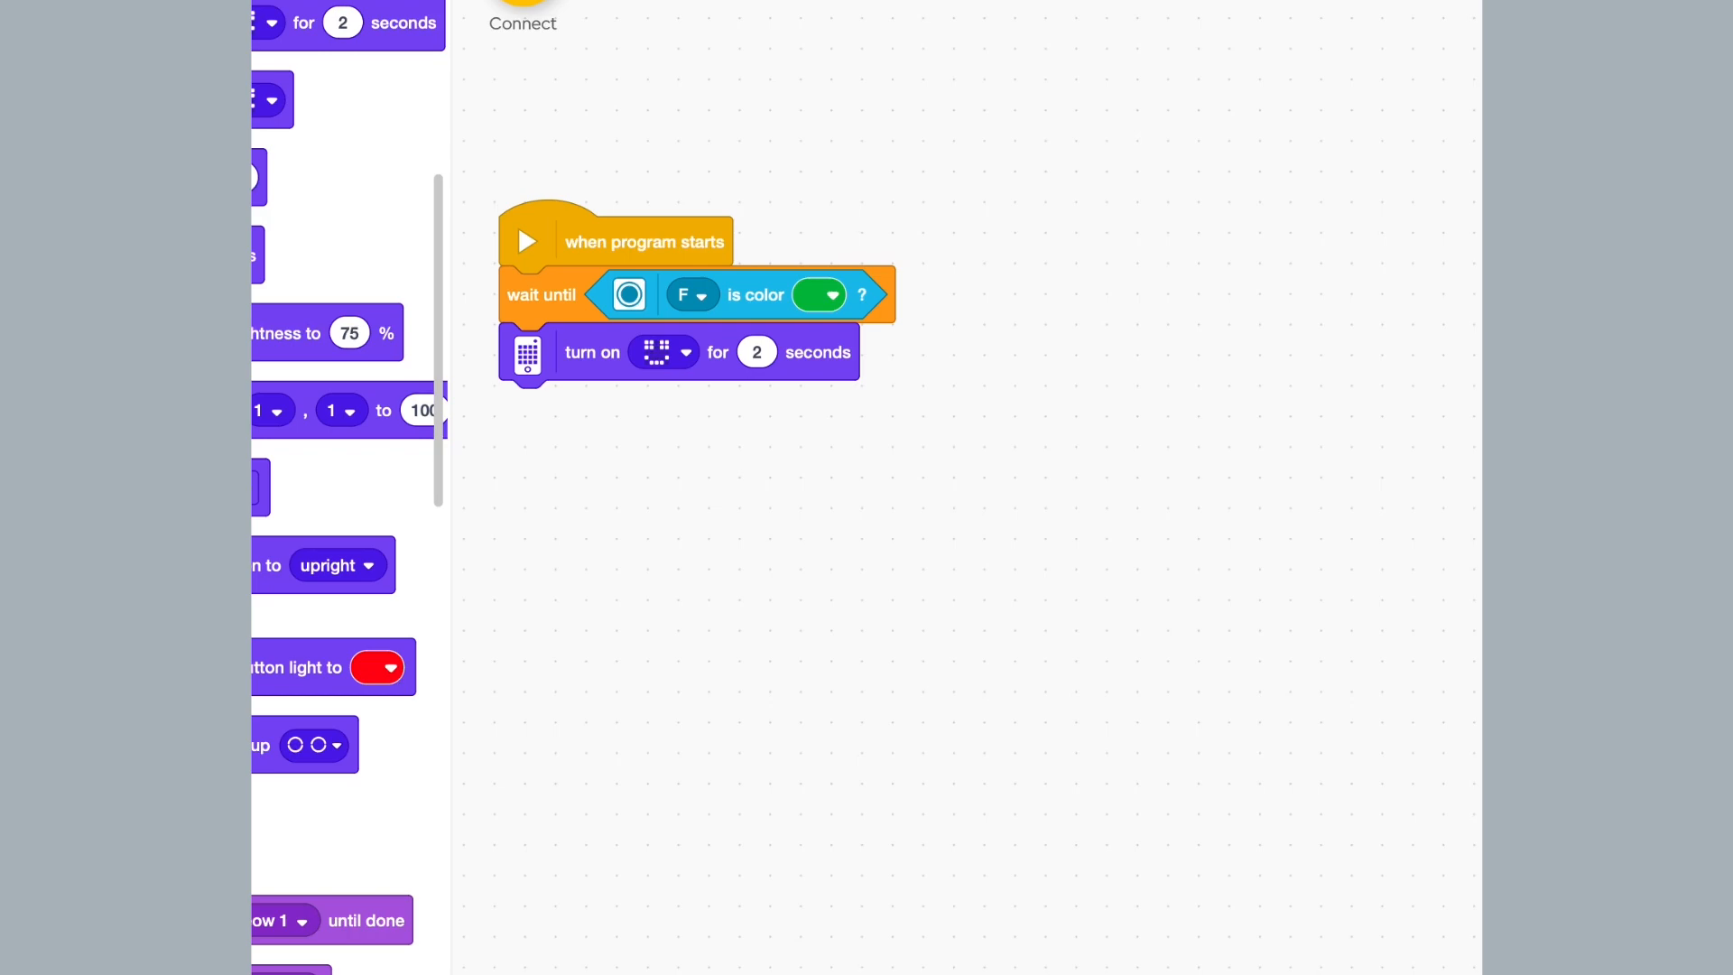
left_click(664, 351)
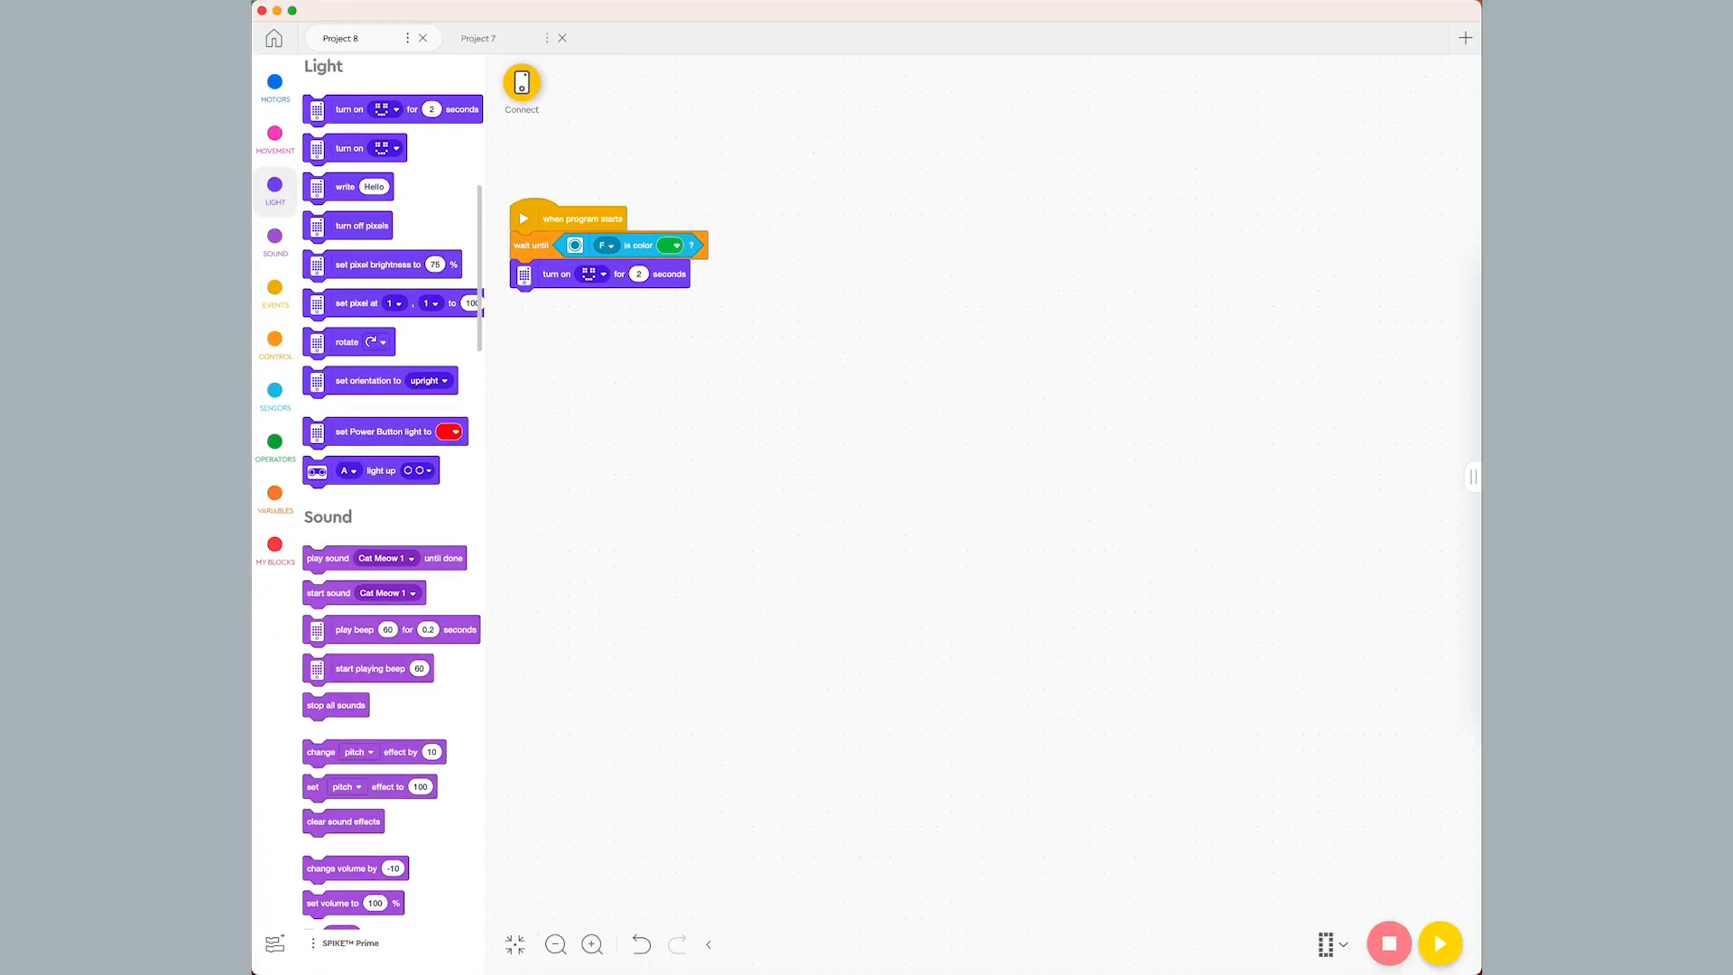
Open the simulator and start the simulation of the program.
left_click(1441, 943)
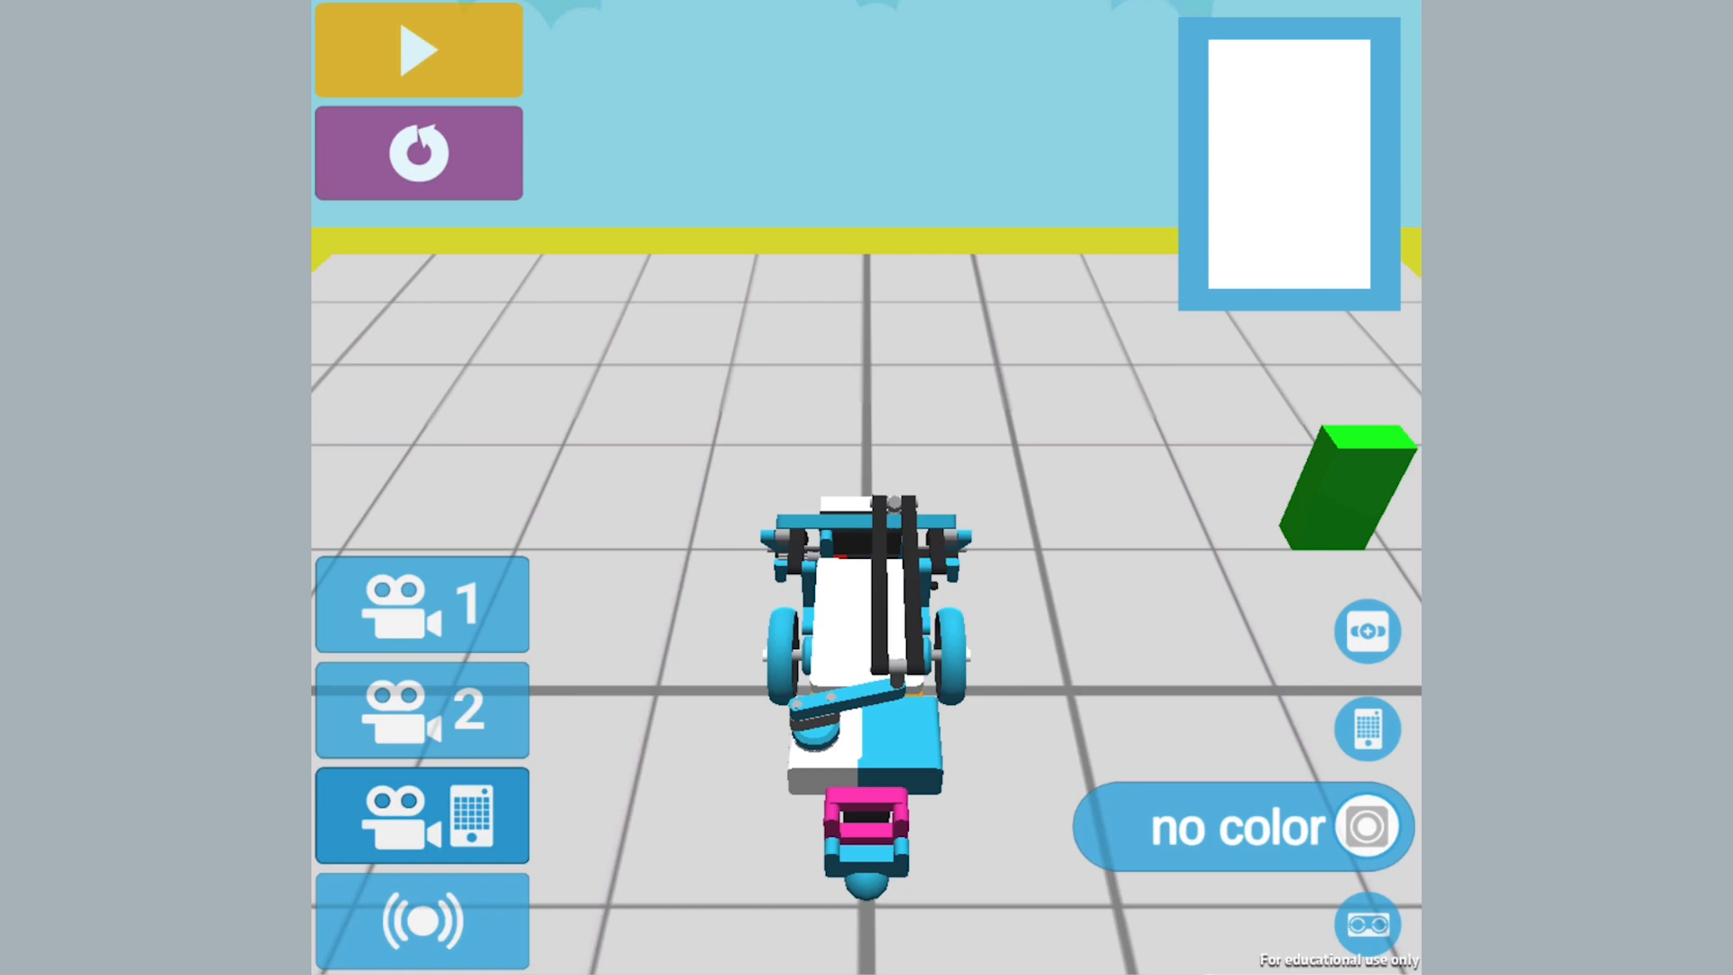
left_click(417, 49)
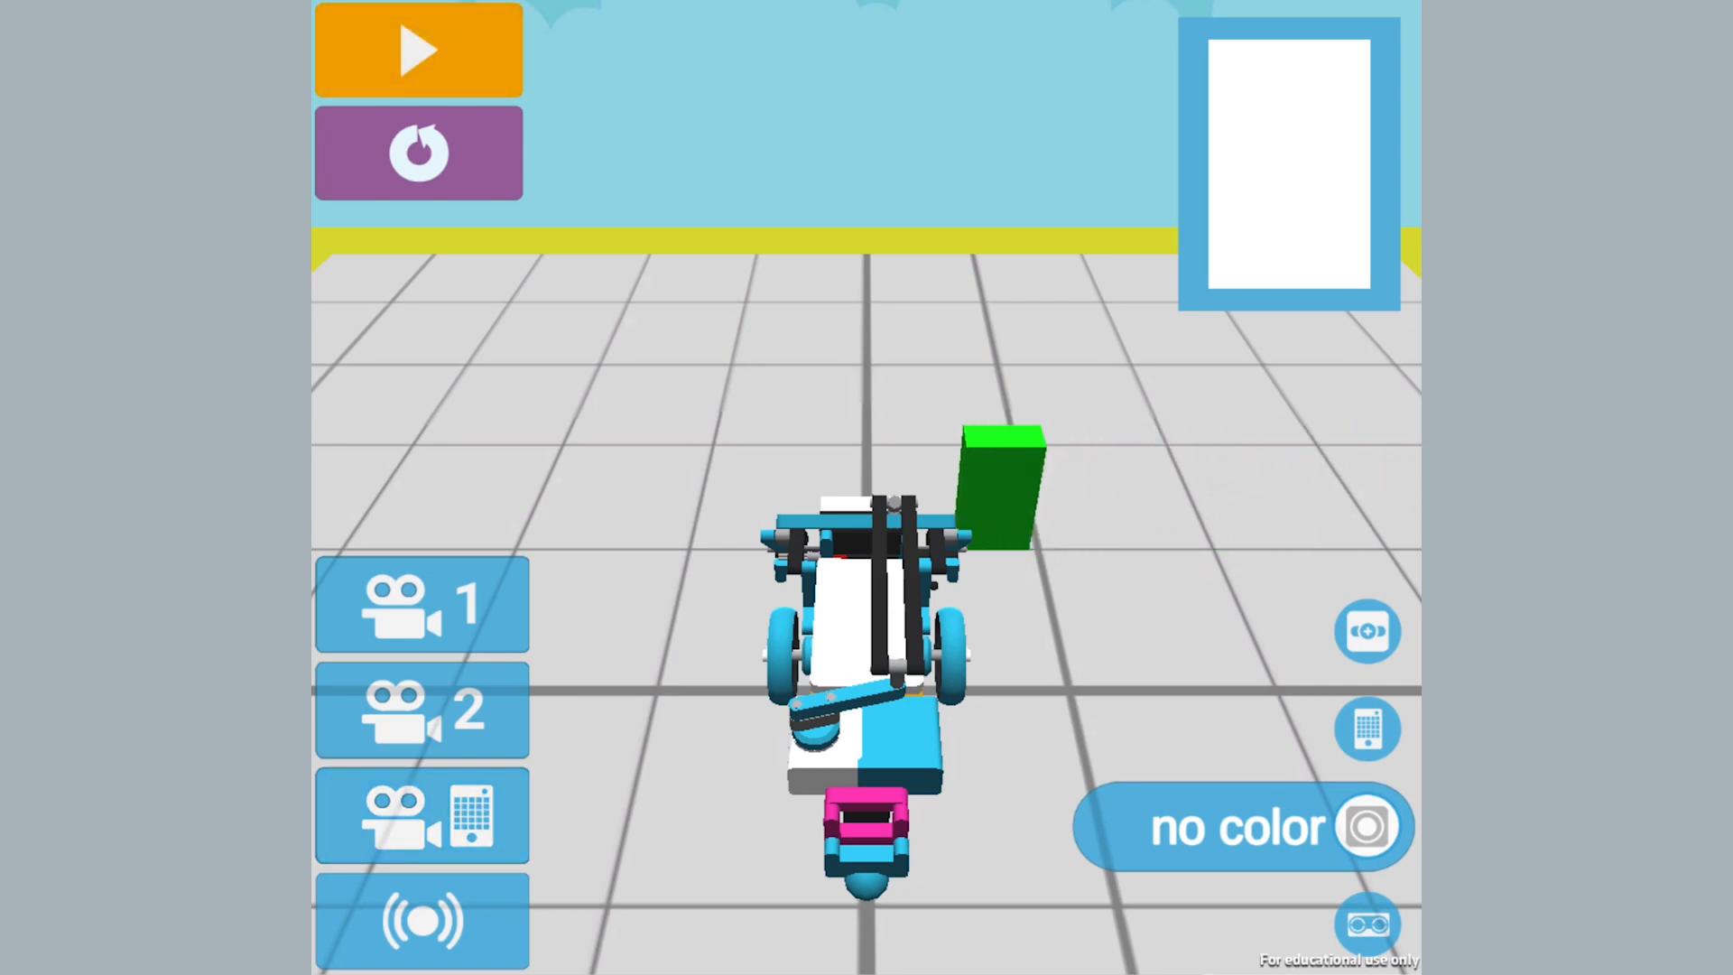